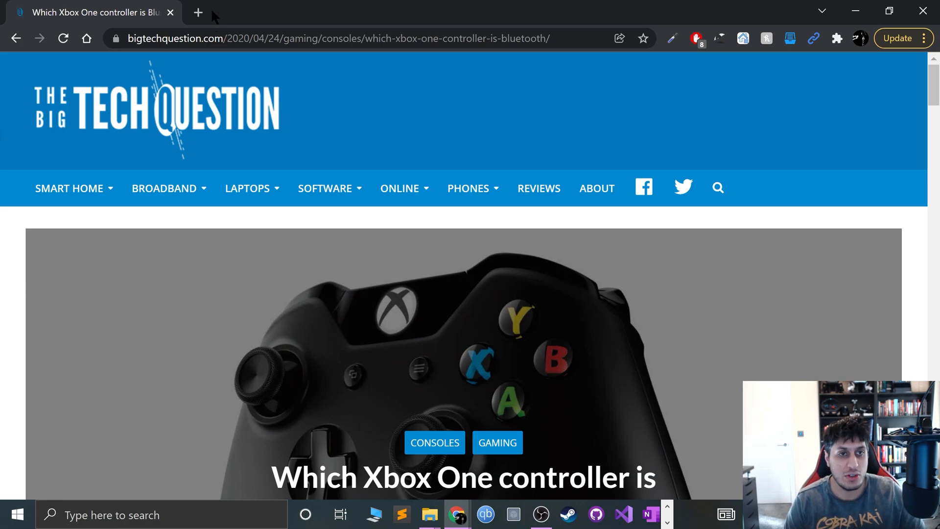
- Search 'xbox 360 wireless controller' in a fresh tab and show image results
left_click(197, 12)
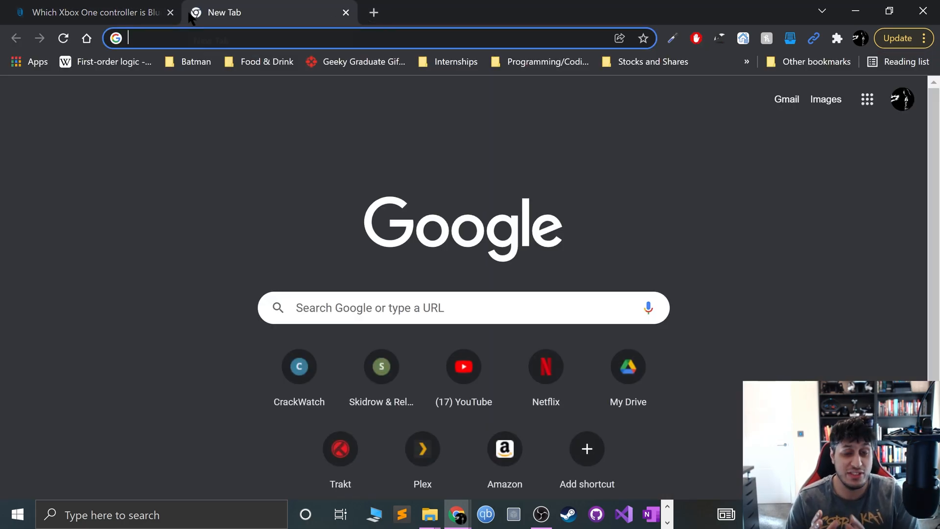
type("xbox 360 wireless controller")
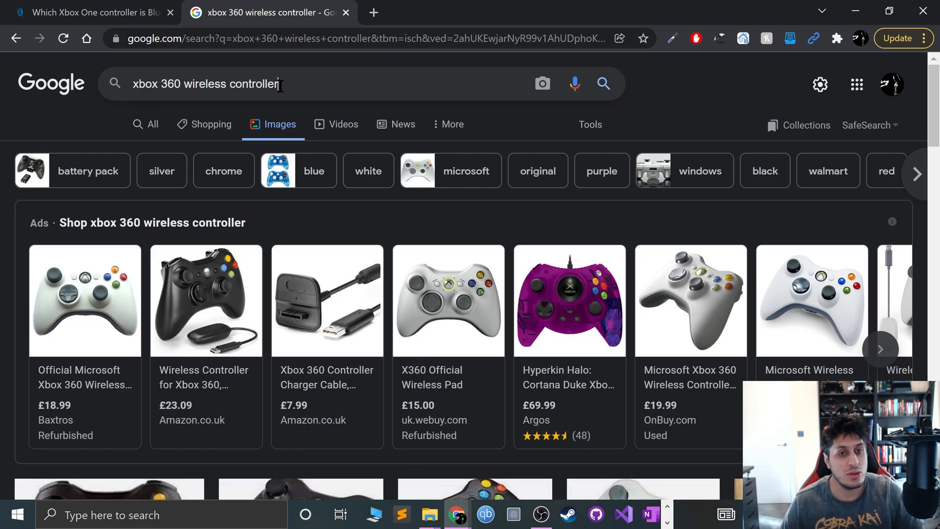
- Search images for 'xbox 360 wireless controller dongle' and browse the receiver pictures
type("dongle")
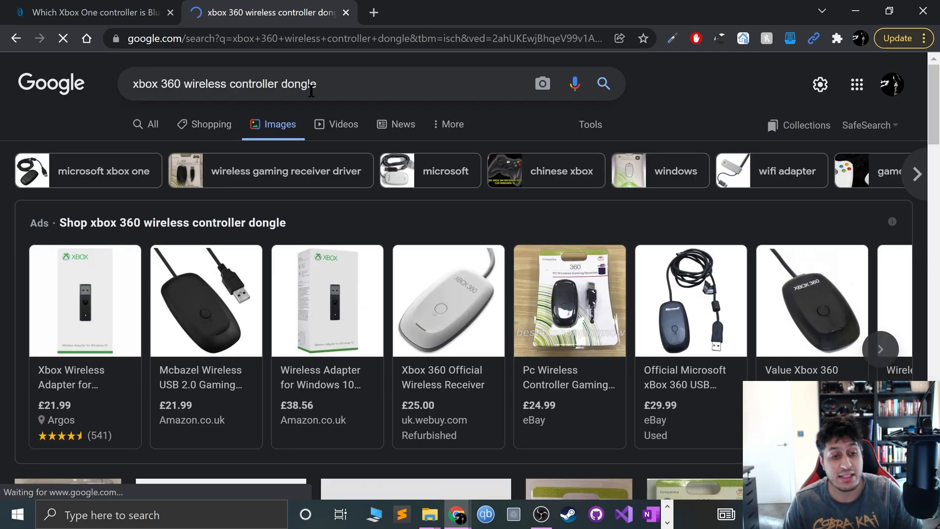
scroll("down", 3)
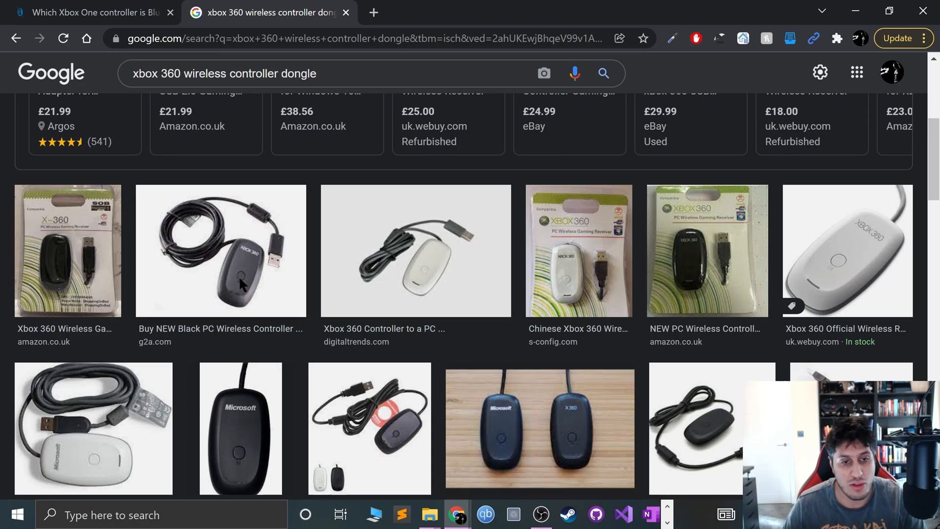
mouse_move(24, 360)
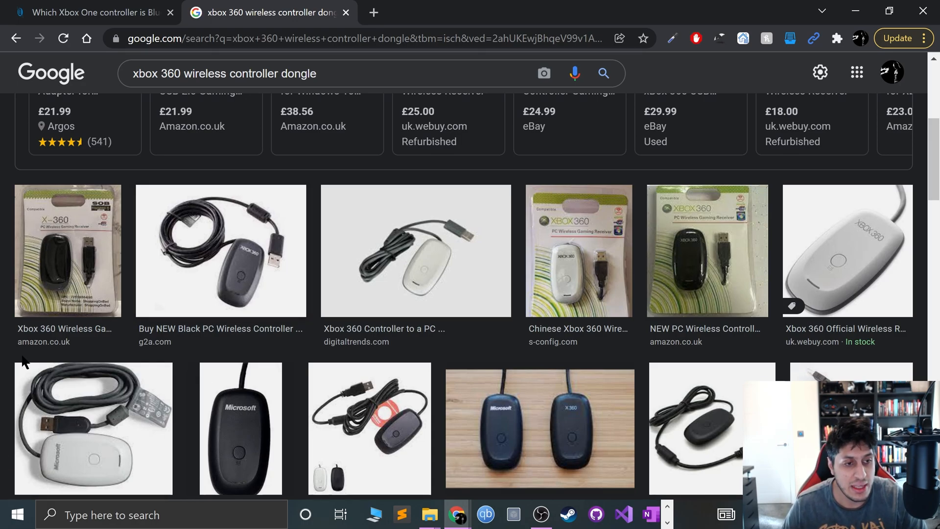
mouse_move(193, 236)
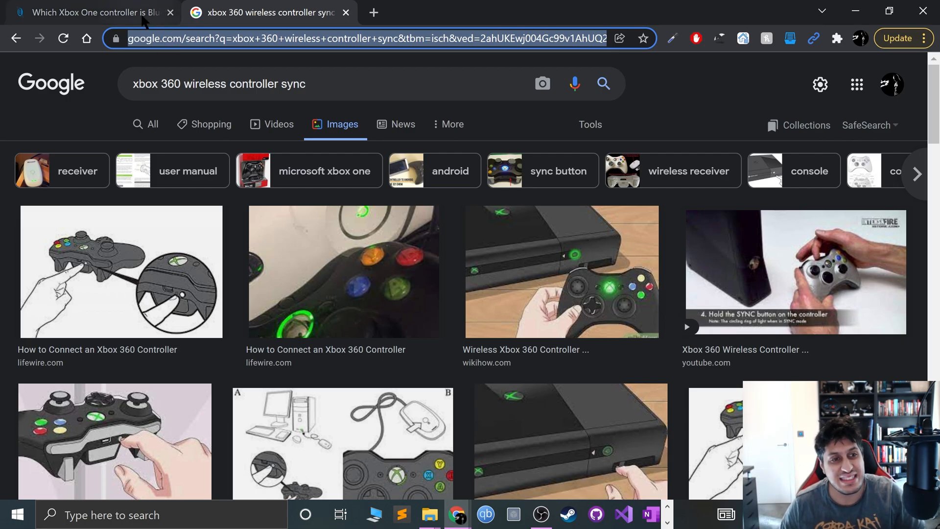
- Return to the bigtechquestion Bluetooth article and read its controller model comparison
left_click(90, 12)
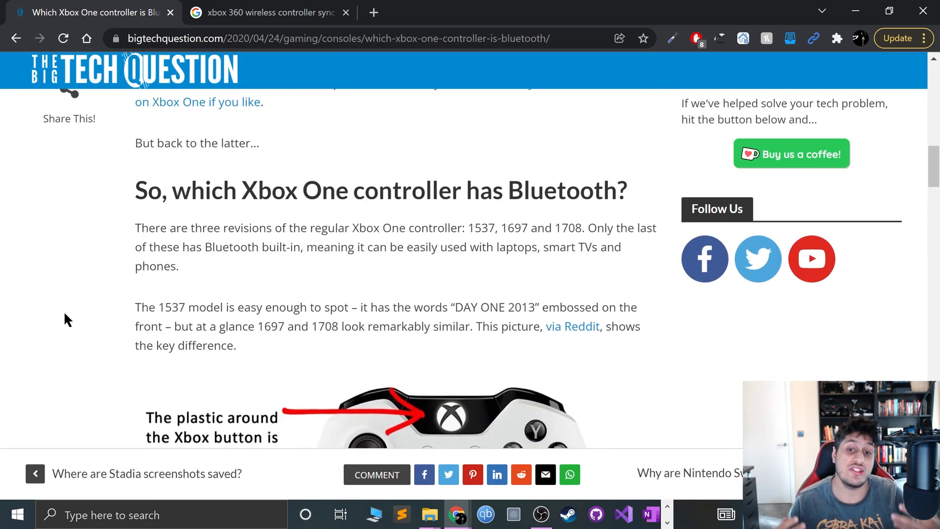
scroll("down", 3)
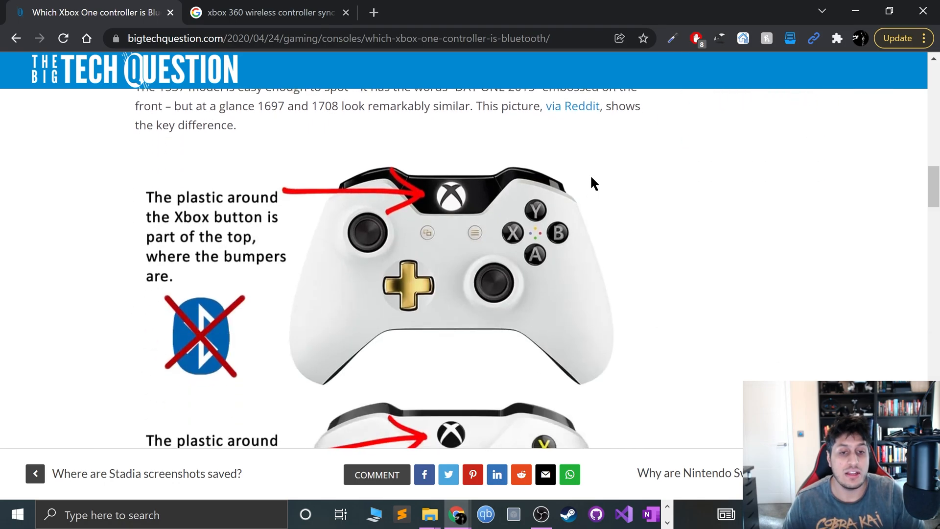
scroll("down", 3)
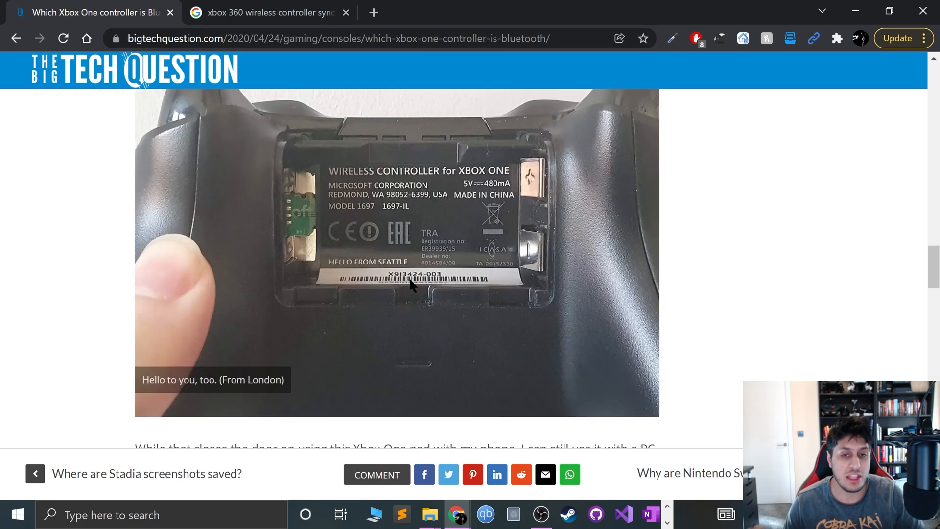
scroll("down", 3)
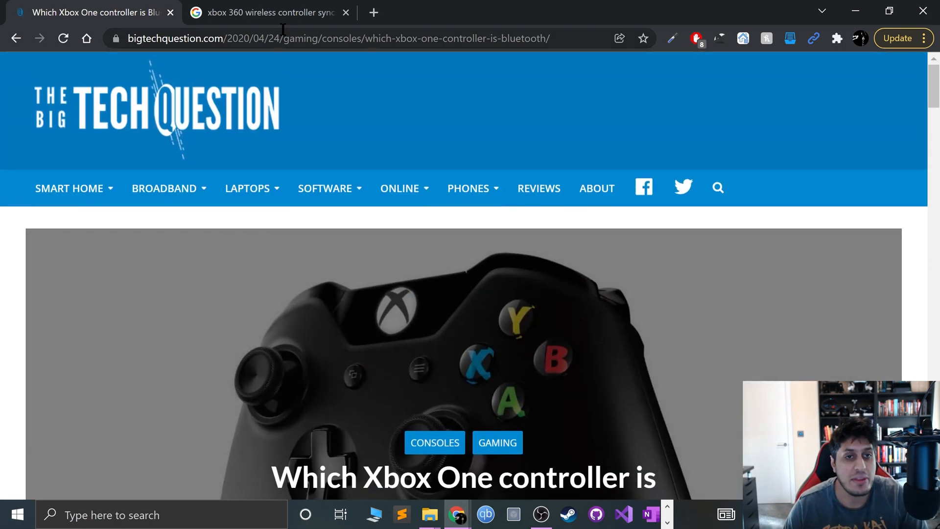
- Search images for 'xbox one dongle' and browse the Xbox Wireless Adapter pictures
left_click(270, 11)
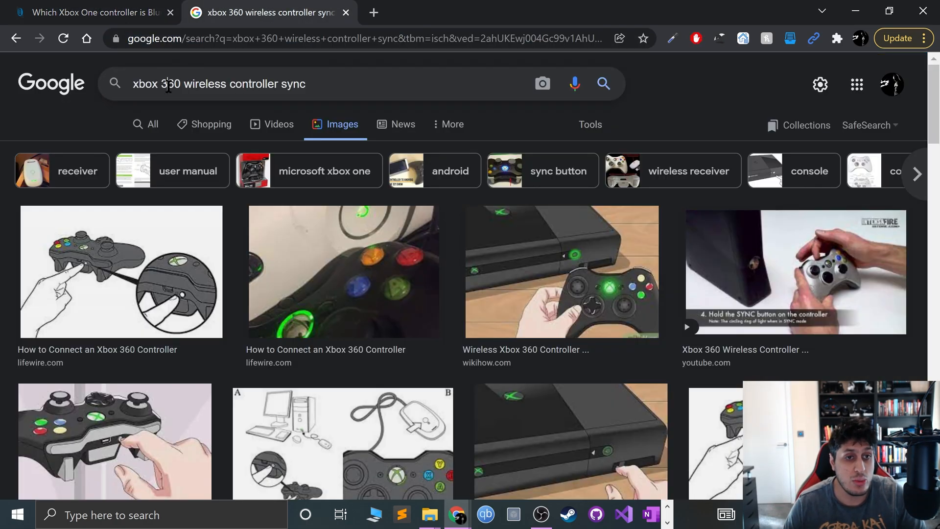
type("xbox one")
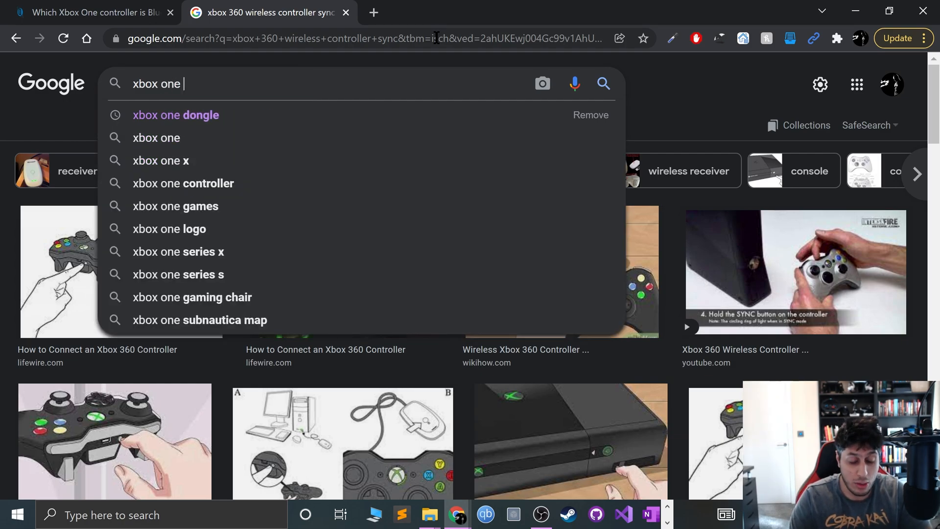
left_click(175, 116)
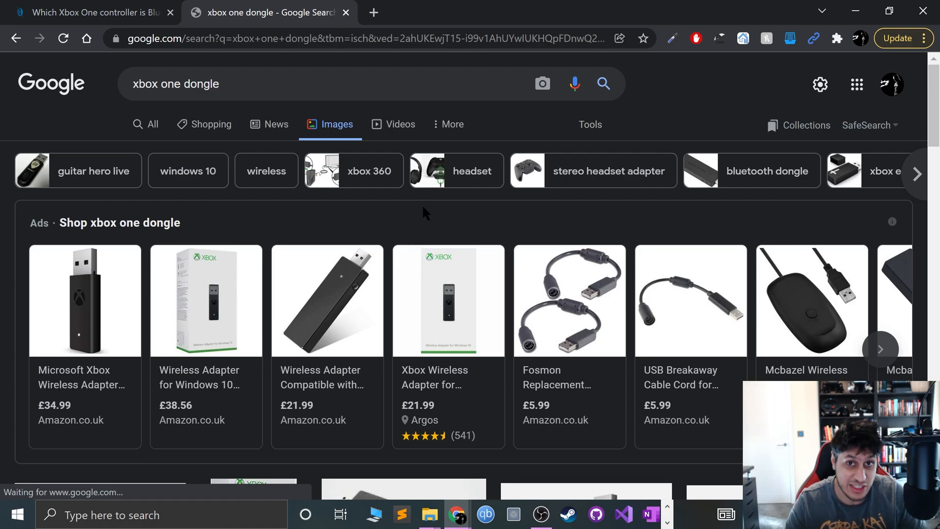
scroll("down", 3)
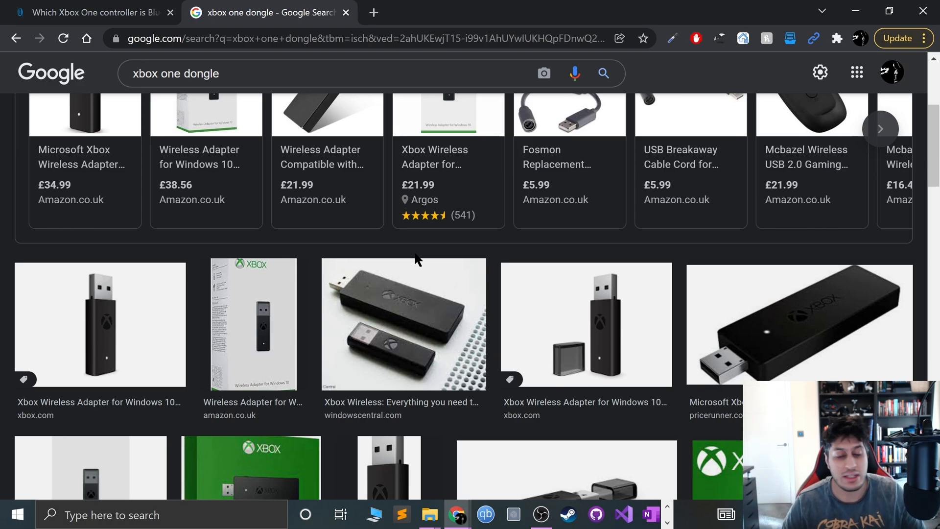
scroll("down", 3)
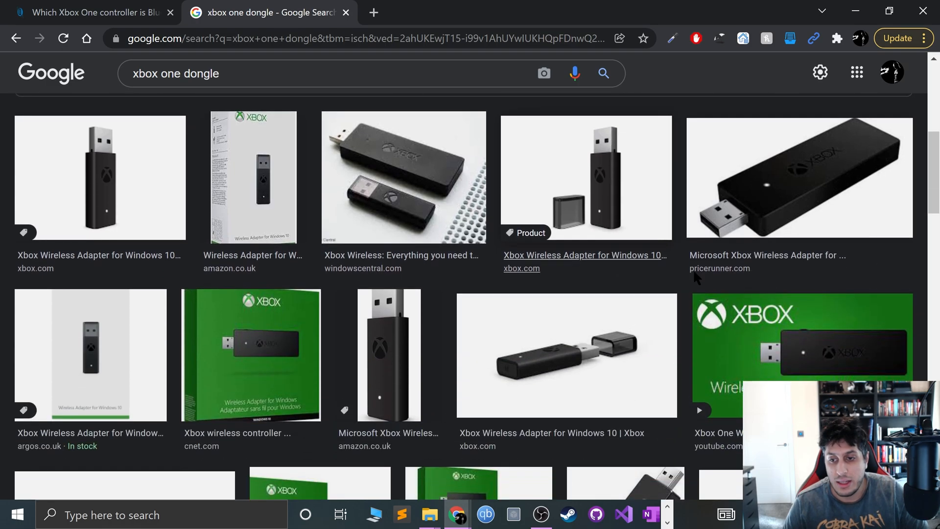
scroll("down", 3)
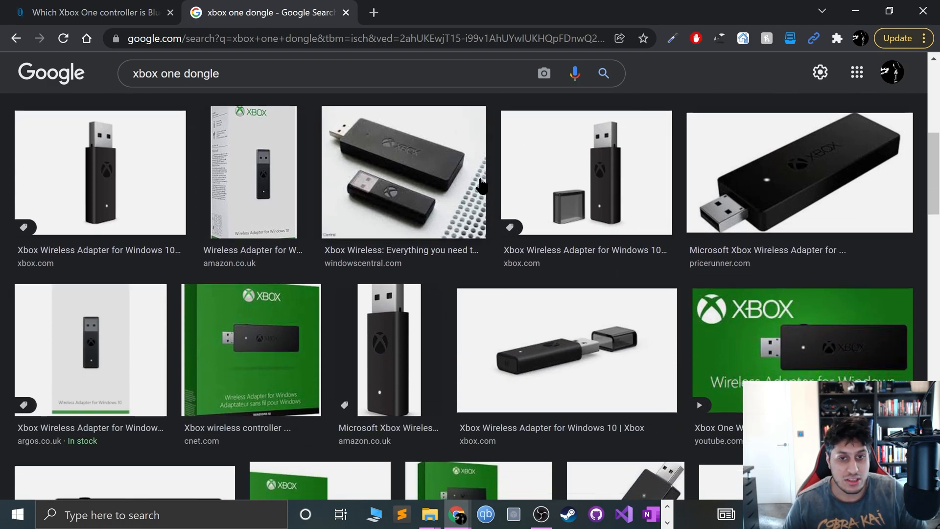
- Finish browsing the dongle results and minimise Chrome to the desktop
scroll("down", 3)
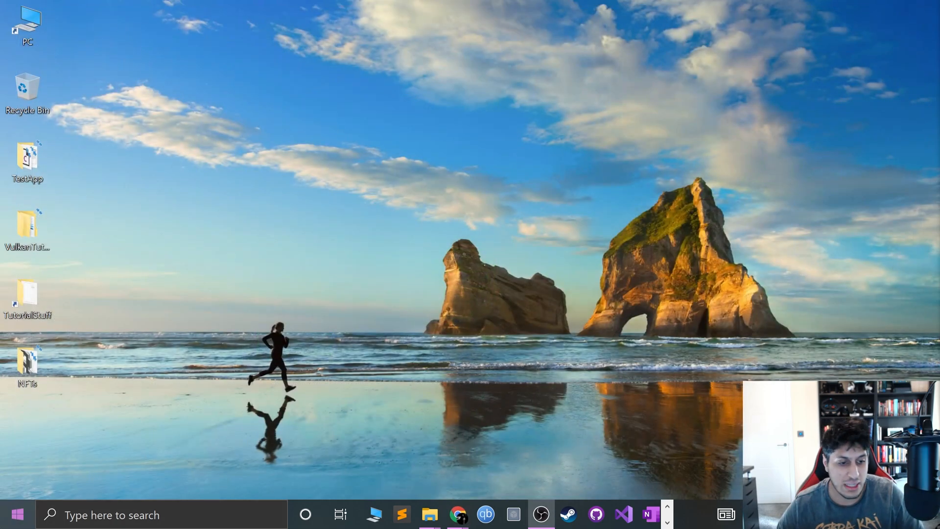
- Find 'blue' in Start search and reach the Bluetooth & other devices page
type("blue")
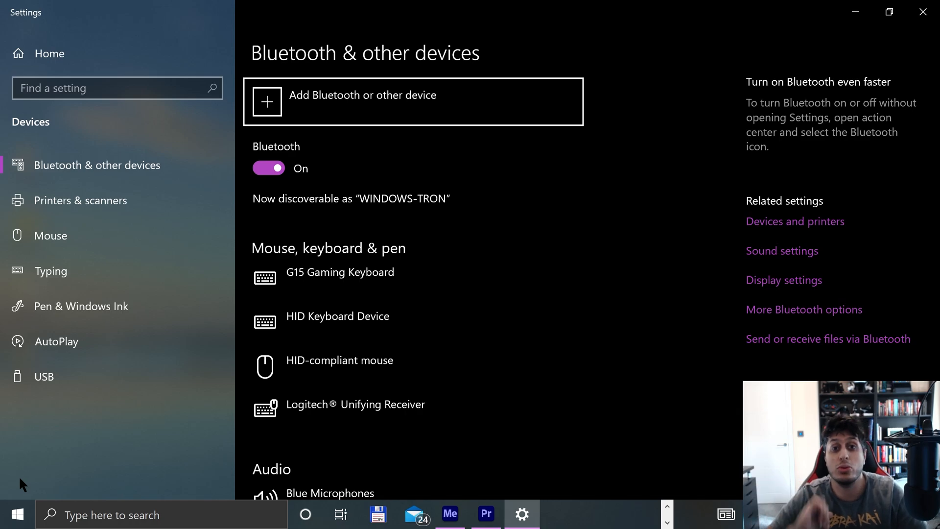
mouse_move(328, 109)
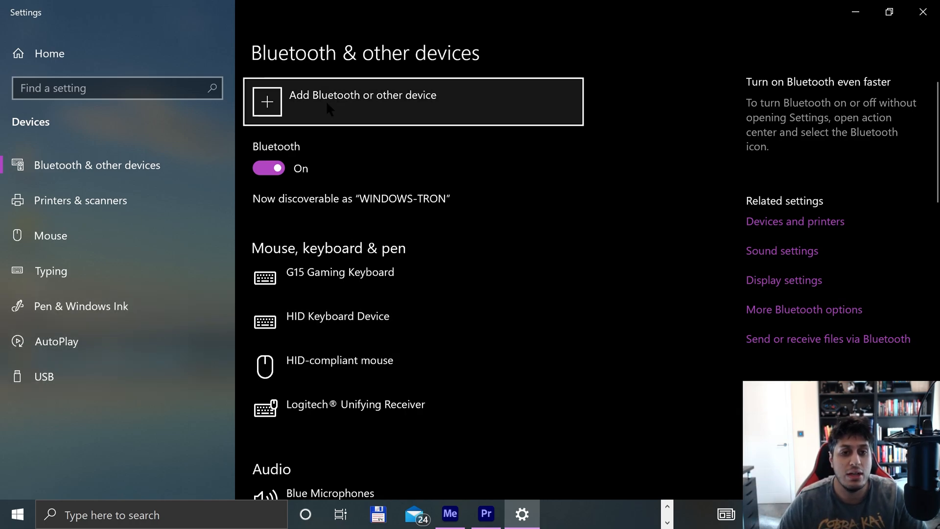
left_click(363, 101)
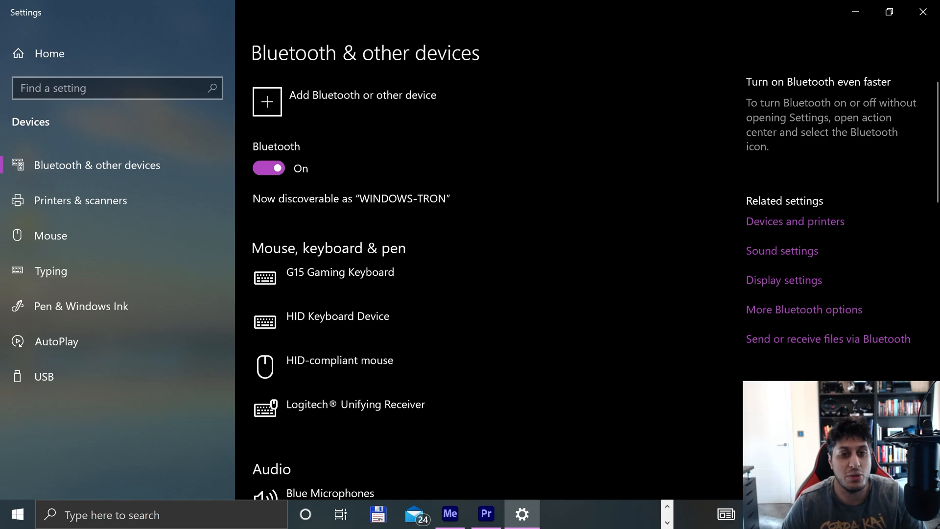
- Pair the Xbox Wireless Controller over Bluetooth and close Settings
left_click(267, 101)
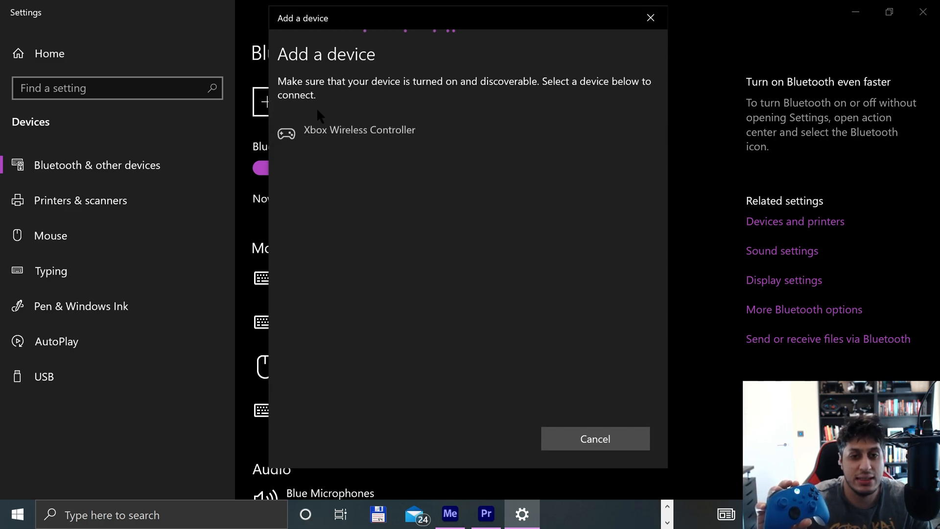
left_click(360, 130)
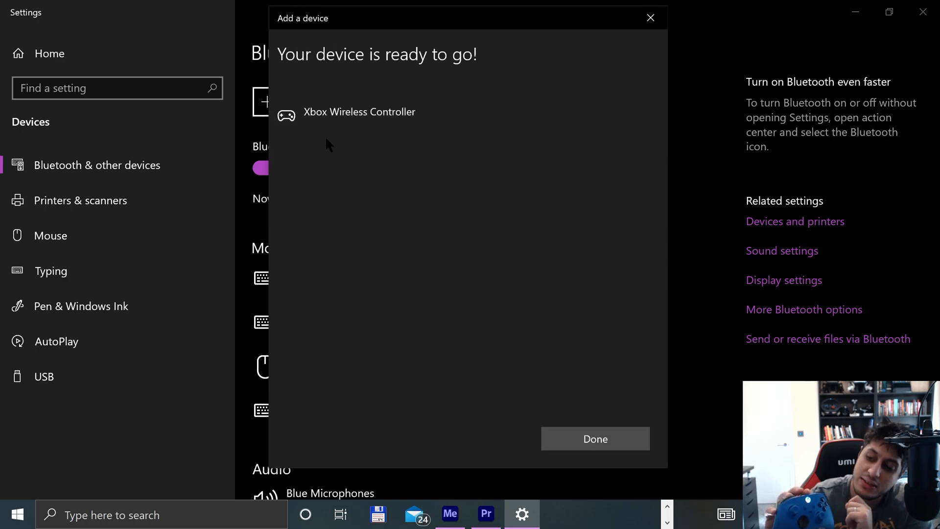
left_click(594, 439)
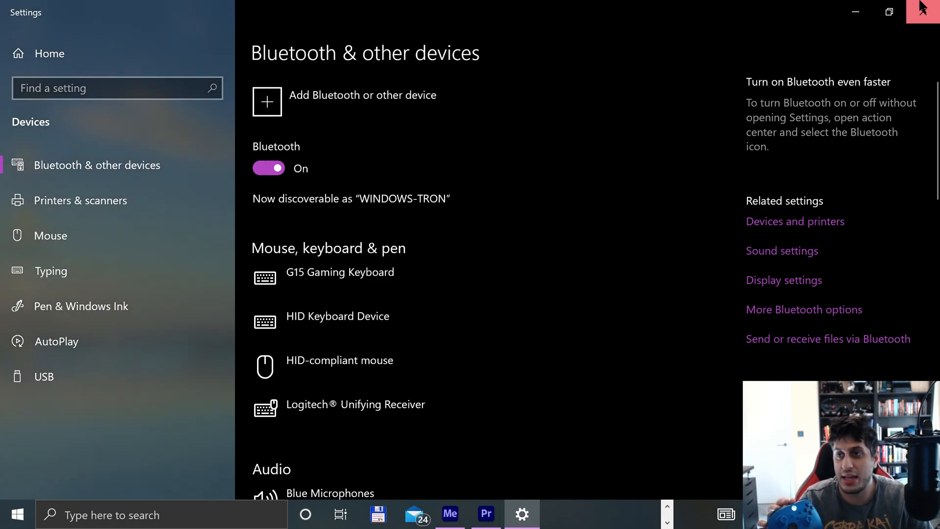
left_click(921, 9)
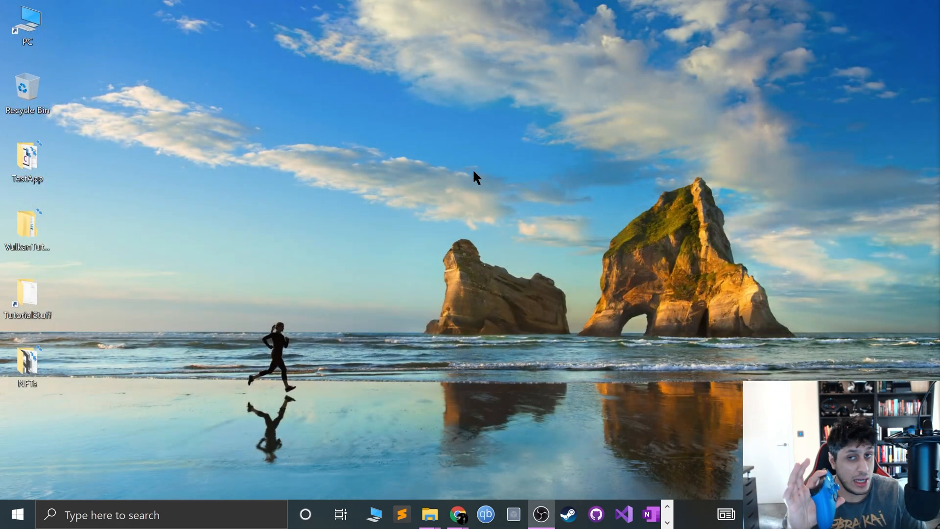
- Find 'game' controllers setup, test the gamepad's inputs in Properties, and close with OK
type("g")
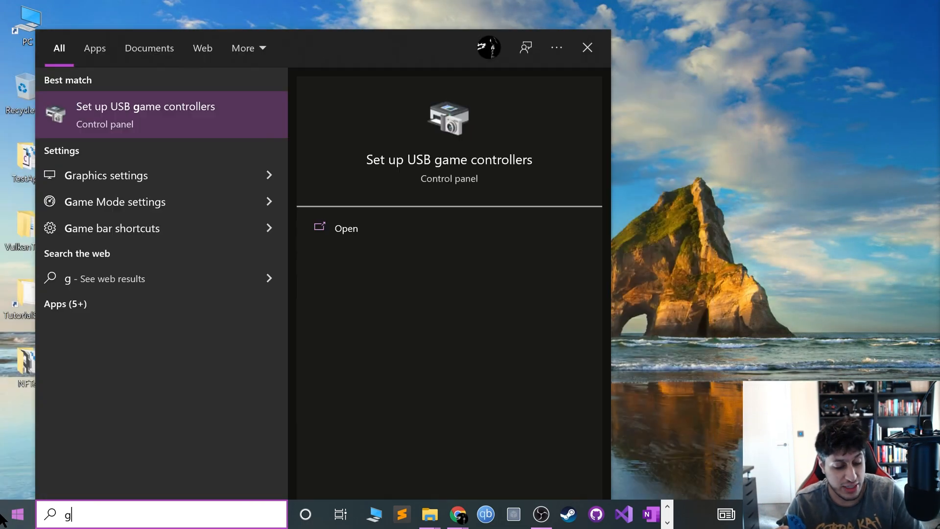
type("ame")
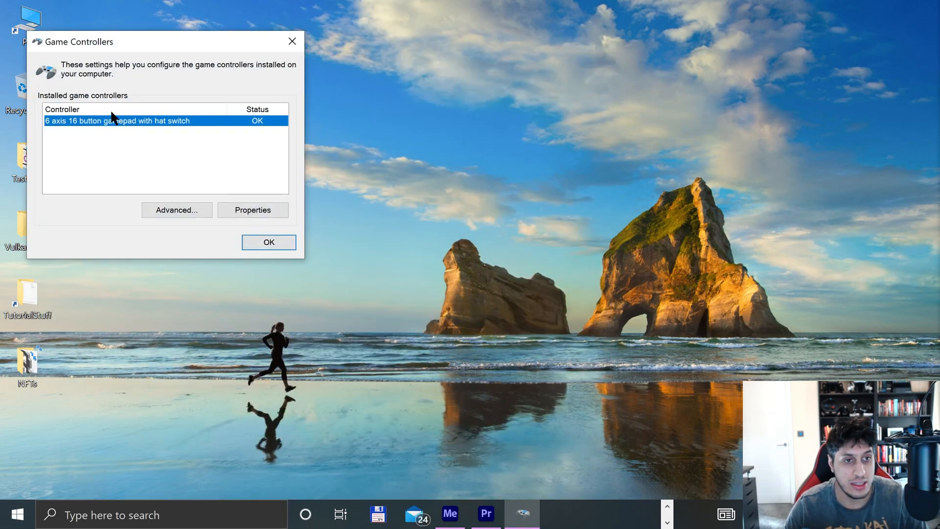
left_click(252, 209)
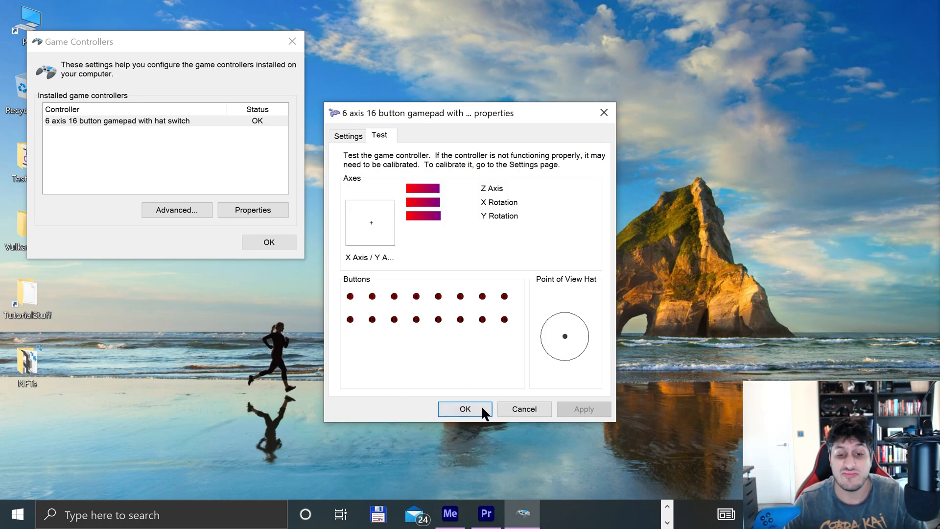
left_click(464, 409)
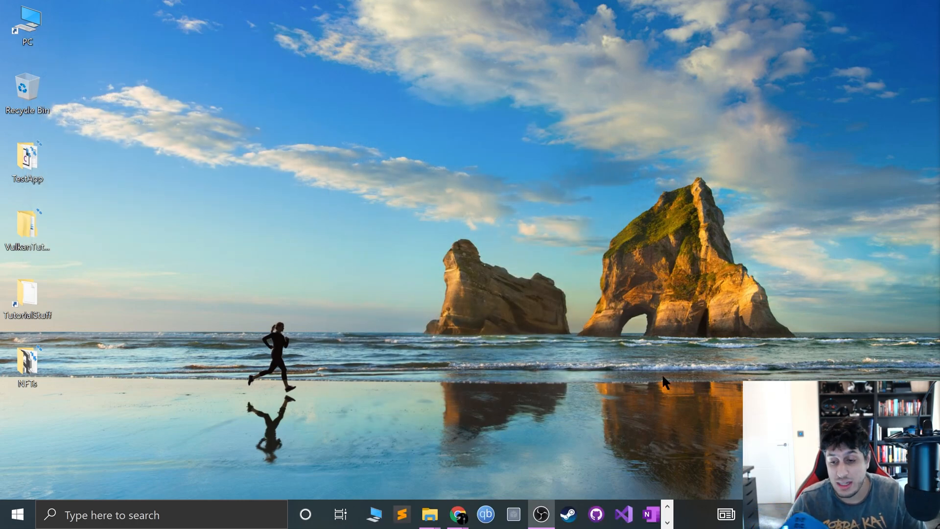
mouse_move(667, 406)
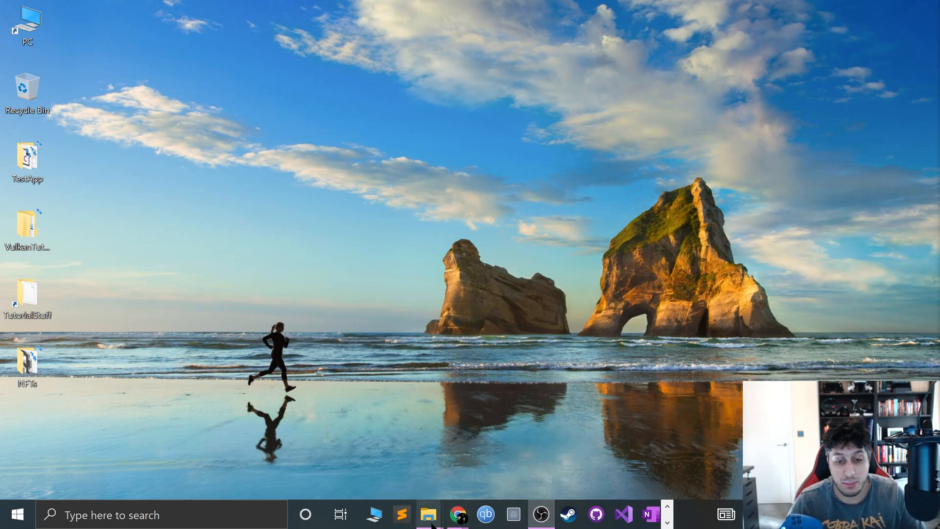
- Launch bsnes_hd.exe from the bsnes_hd_beta_10_6_windows folder in File Explorer
left_click(427, 514)
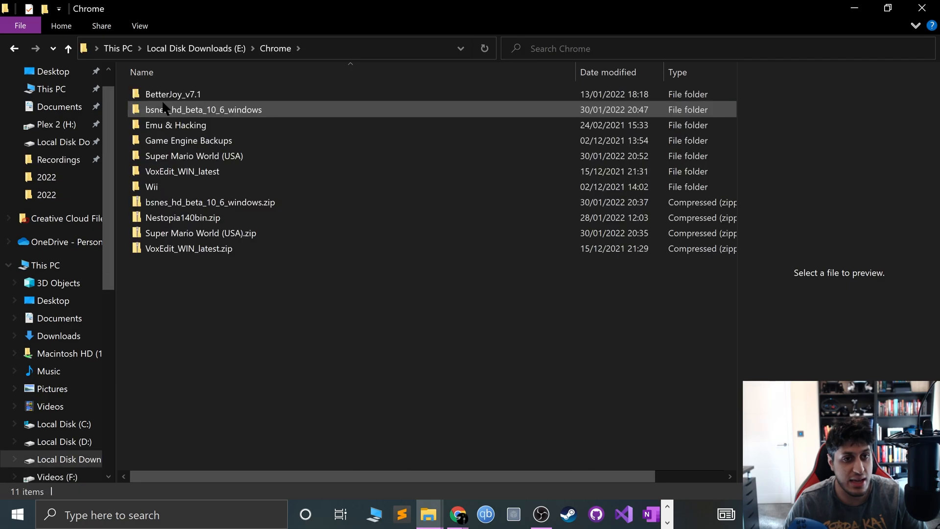
double_click(204, 108)
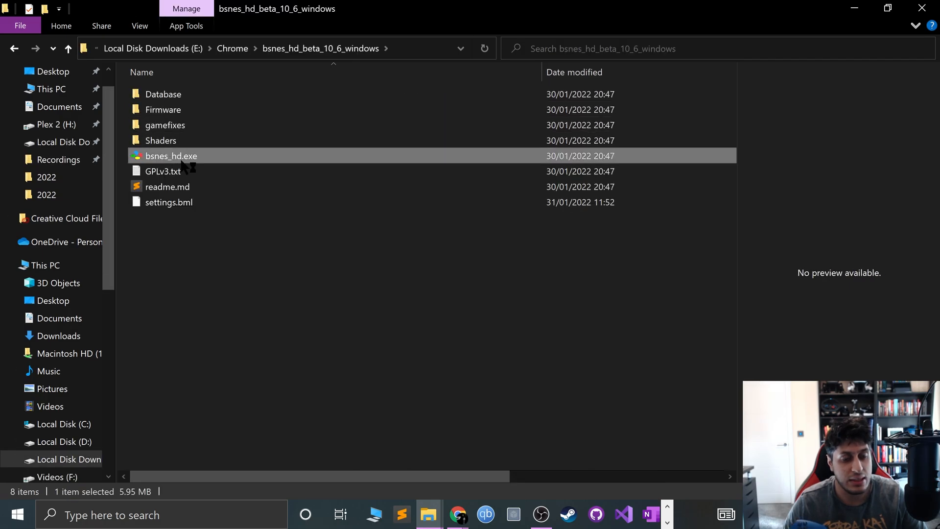
double_click(170, 155)
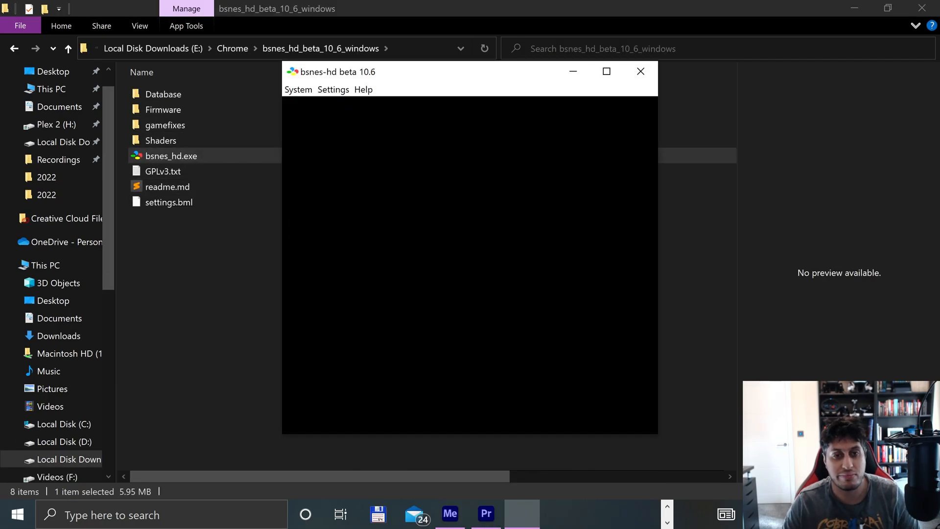
- Reach Input settings with Port set to Controller Port 1 and Device to Gamepad
left_click(333, 89)
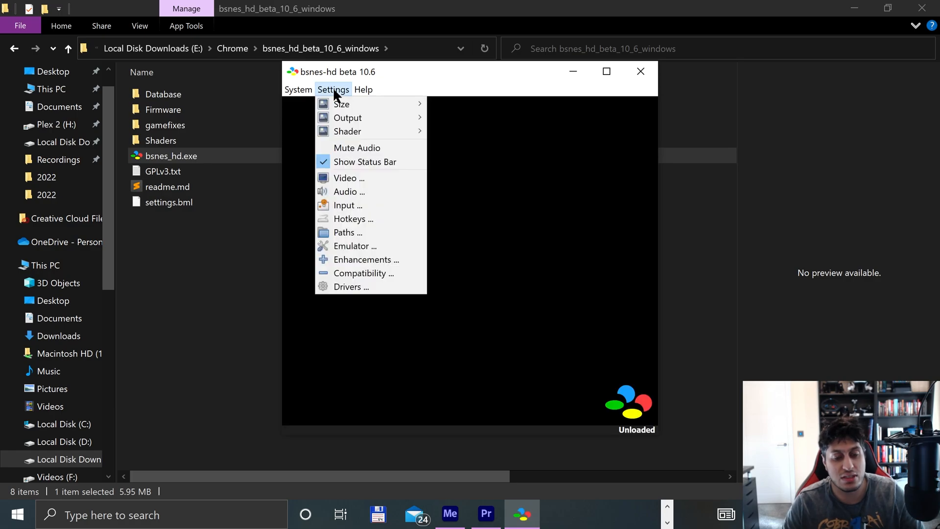
left_click(348, 204)
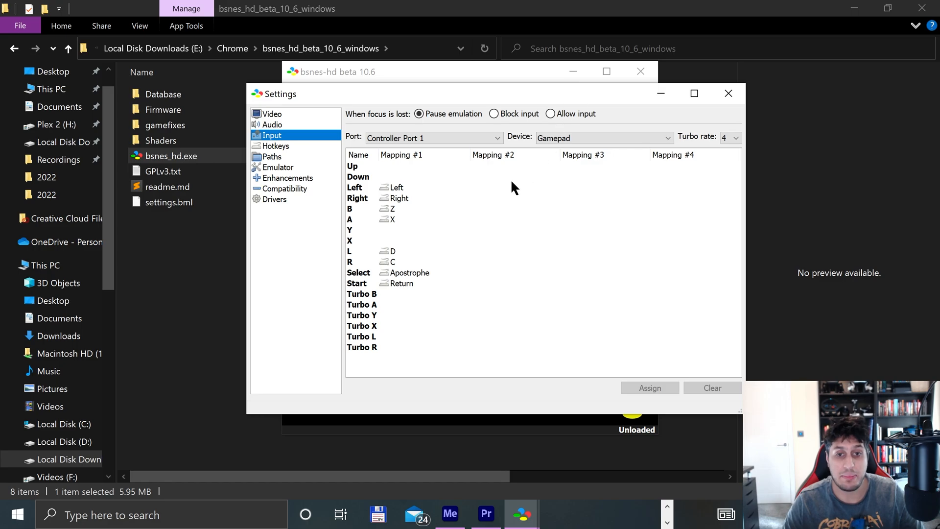
left_click(432, 138)
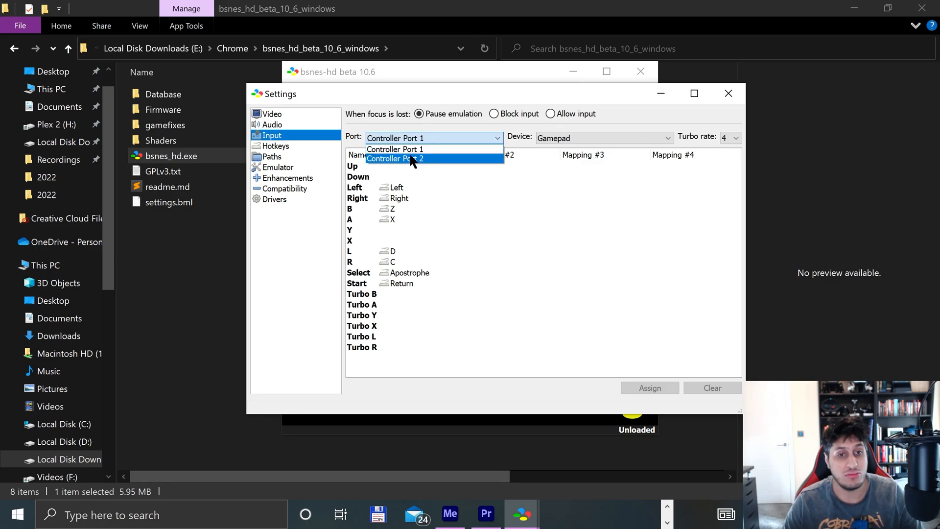
mouse_move(396, 148)
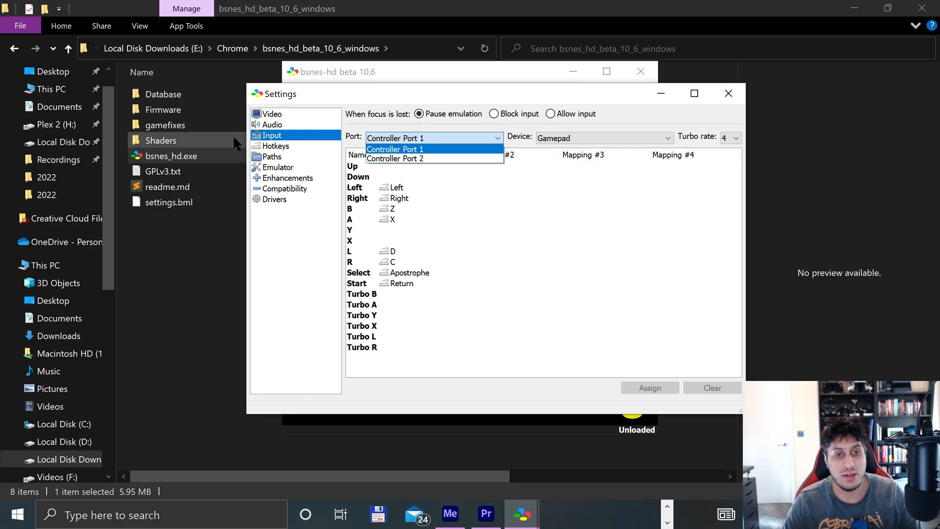
left_click(603, 138)
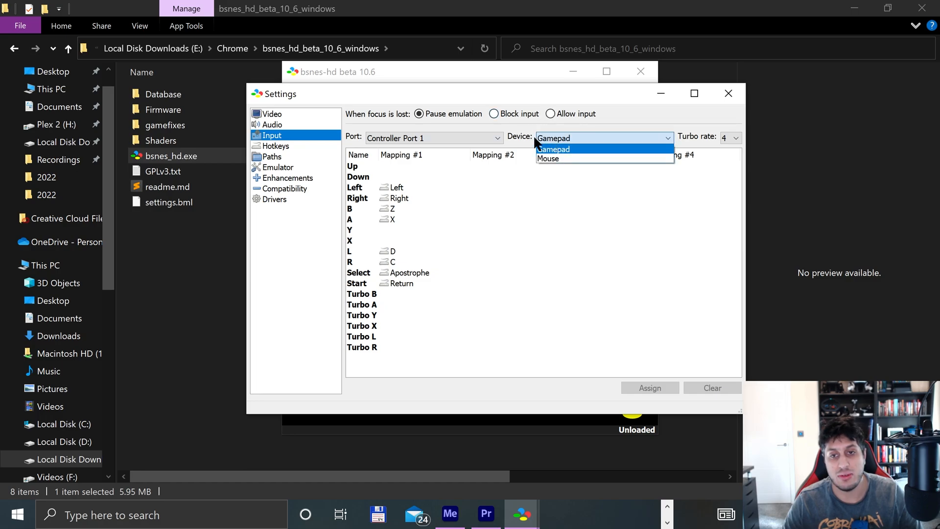
left_click(554, 149)
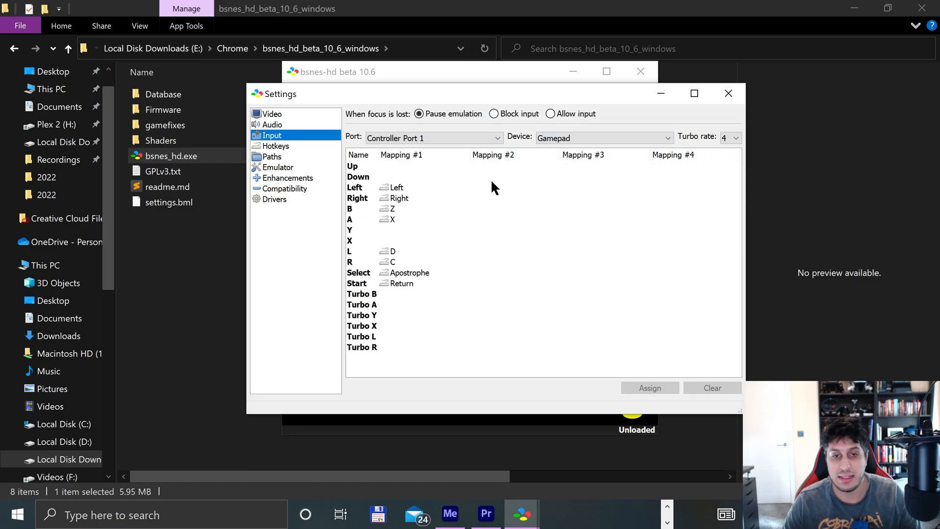
mouse_move(435, 182)
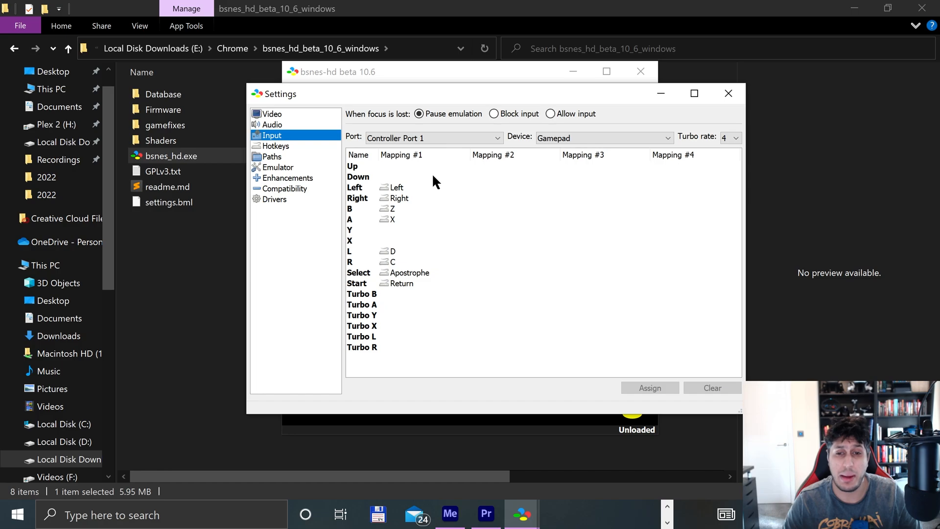
mouse_move(480, 203)
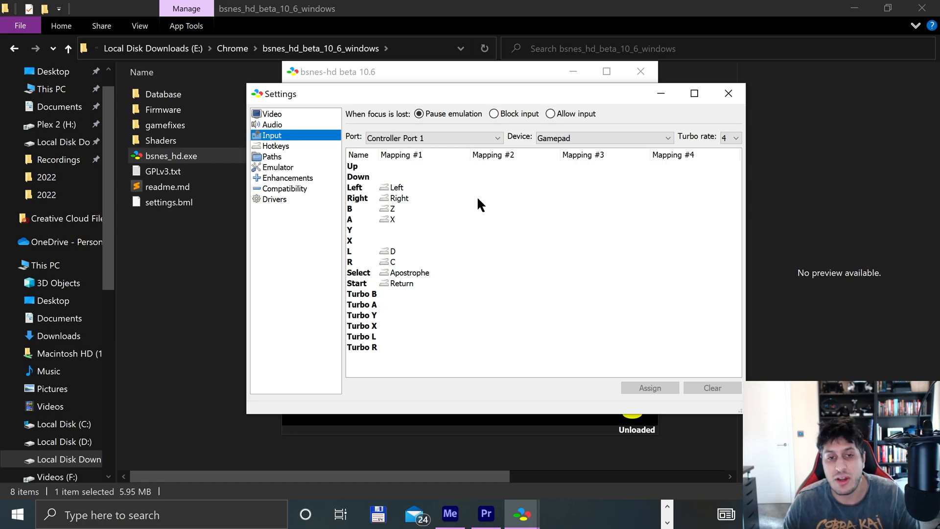
mouse_move(595, 213)
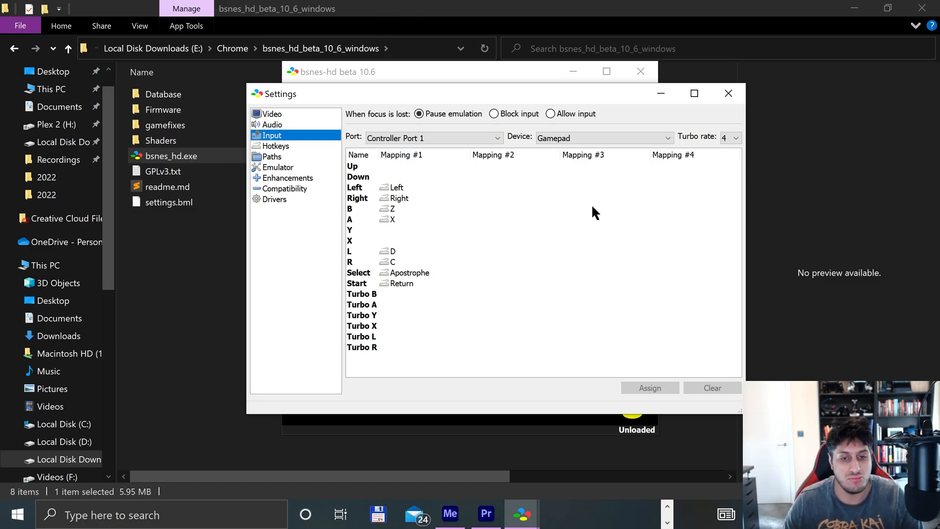
- Assign Up, B, L and Start on Controller Port 1 to the A70C gamepad's hat and buttons, then close settings
left_click(352, 167)
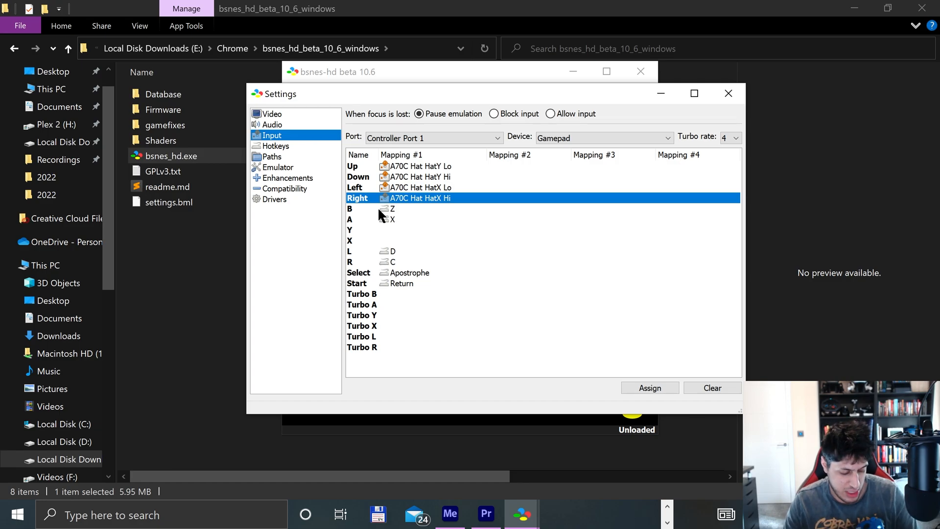
mouse_move(387, 217)
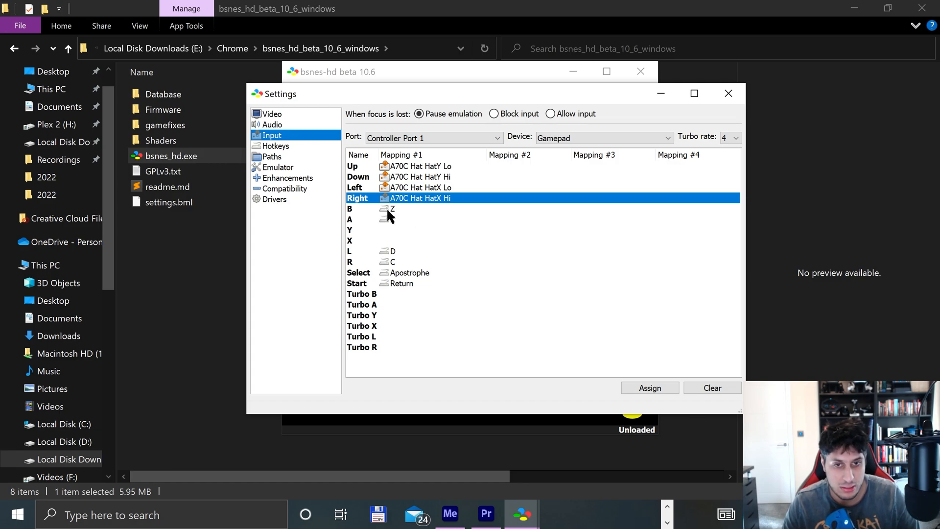
left_click(349, 208)
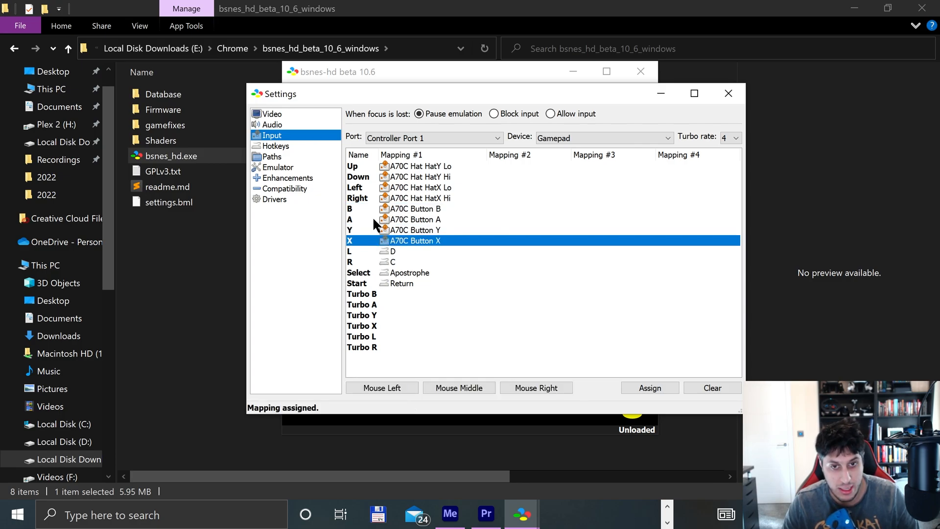
left_click(390, 251)
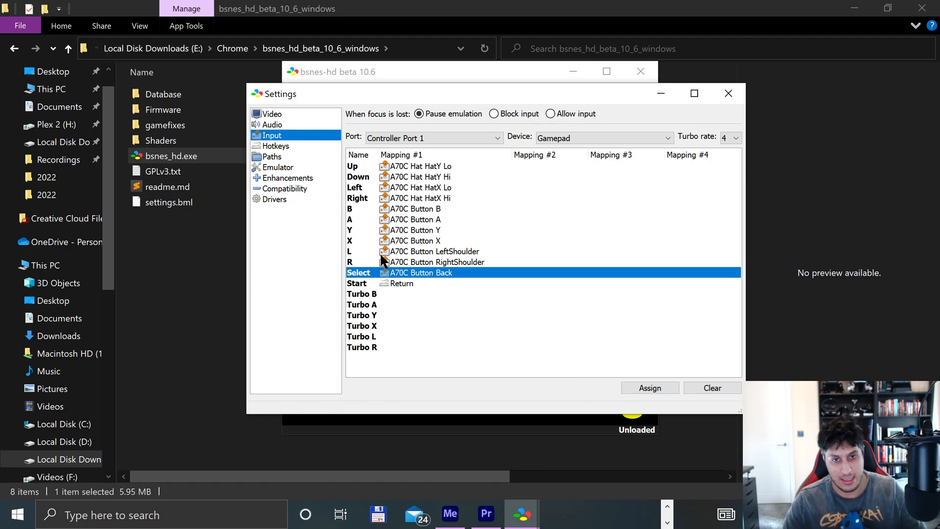
left_click(357, 283)
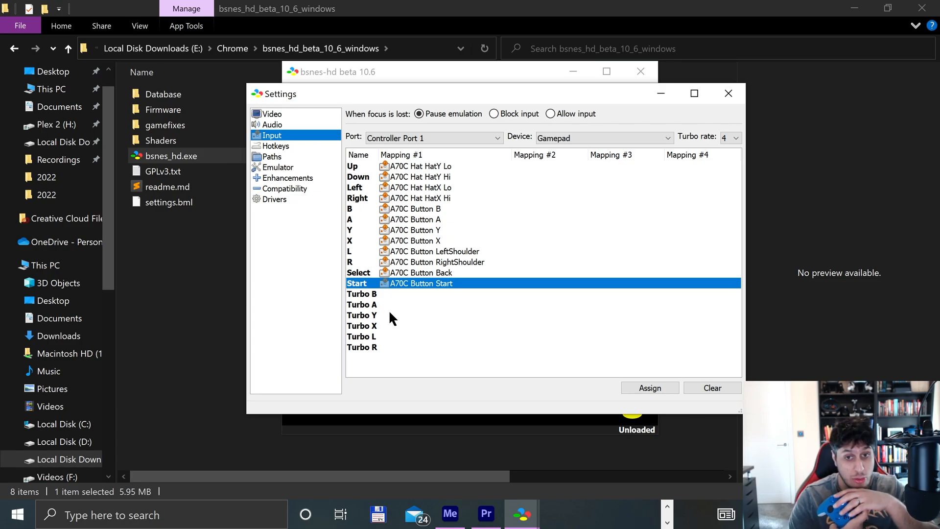
mouse_move(508, 299)
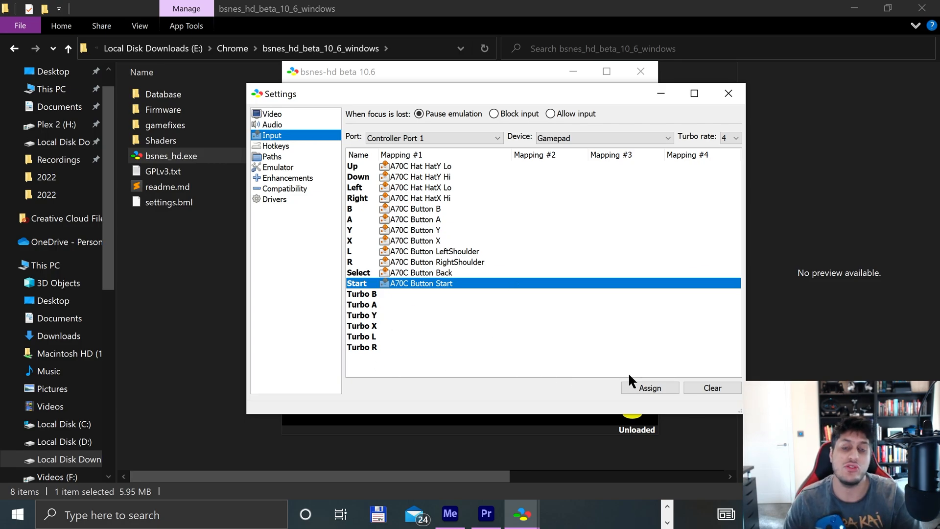
left_click(728, 93)
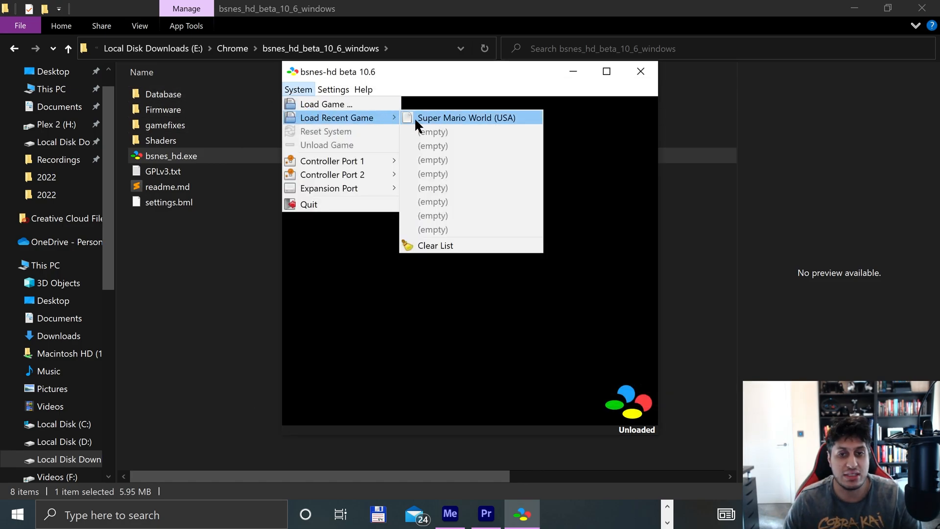
- Load Super Mario World (USA) from the recent games list
left_click(467, 118)
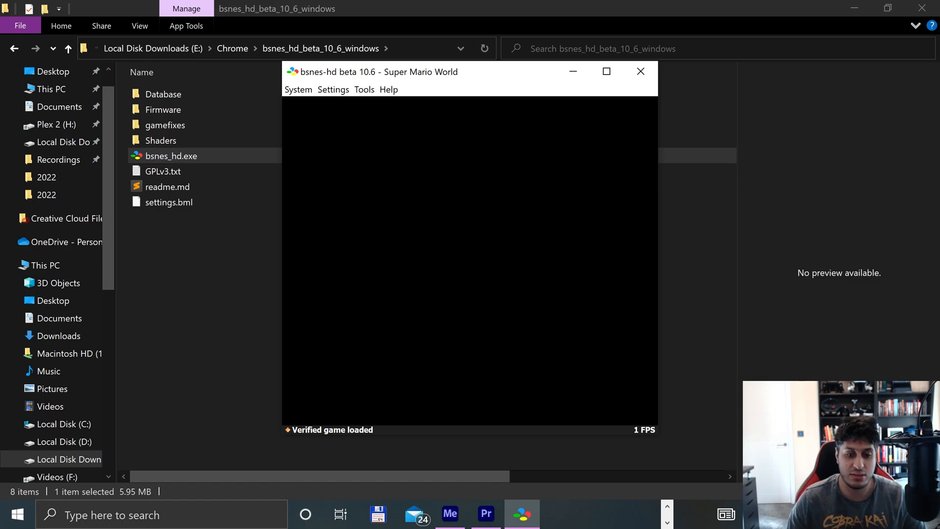